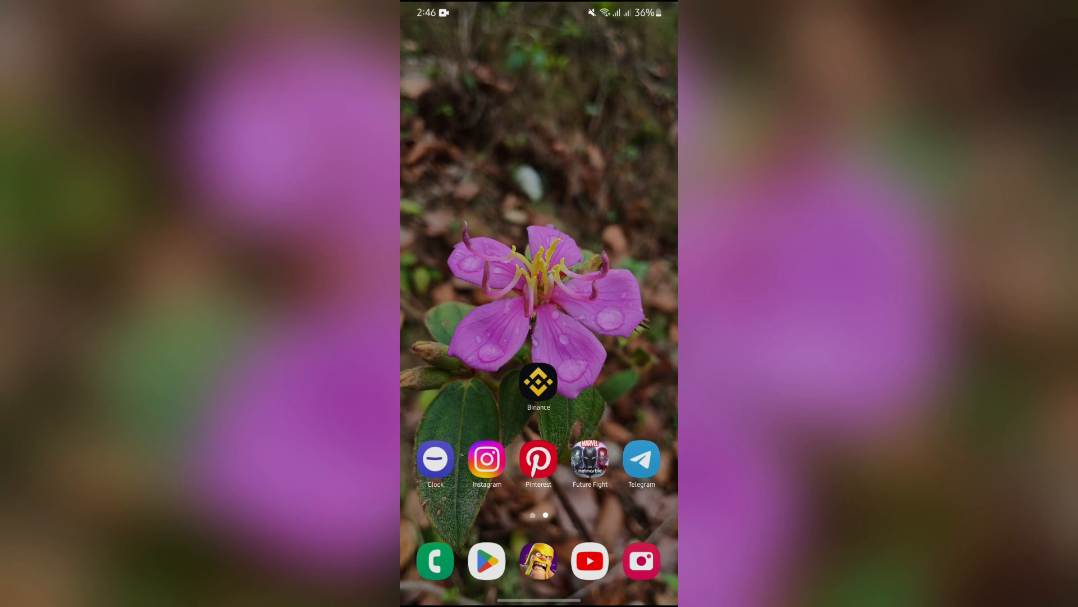
- Launch the Binance app from the Android home screen
left_click(539, 382)
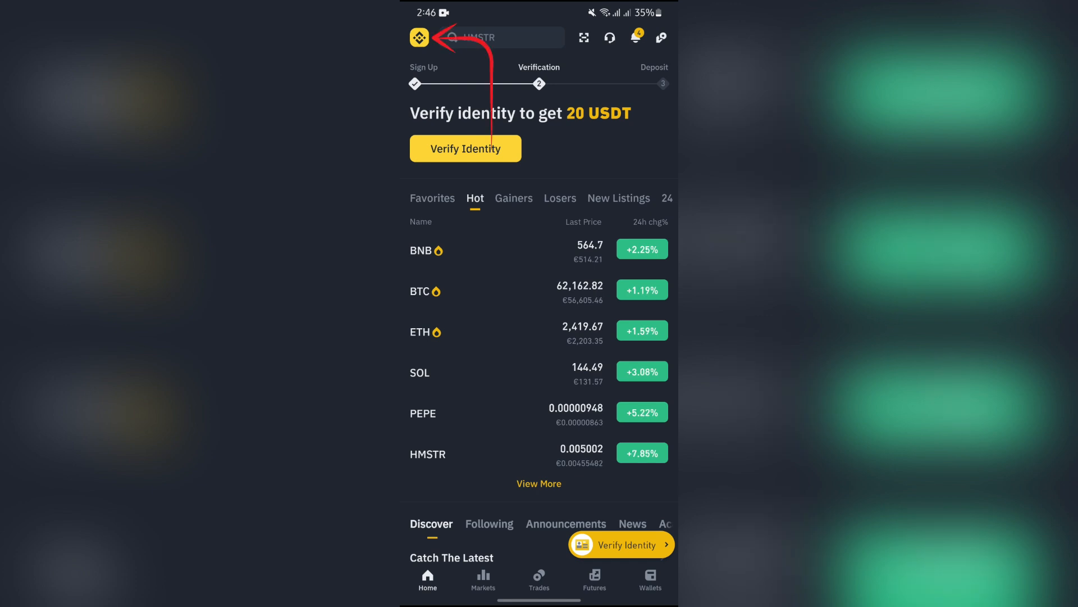
- Reach the Binance Square Discover feed through the account page's Square shortcut
left_click(418, 37)
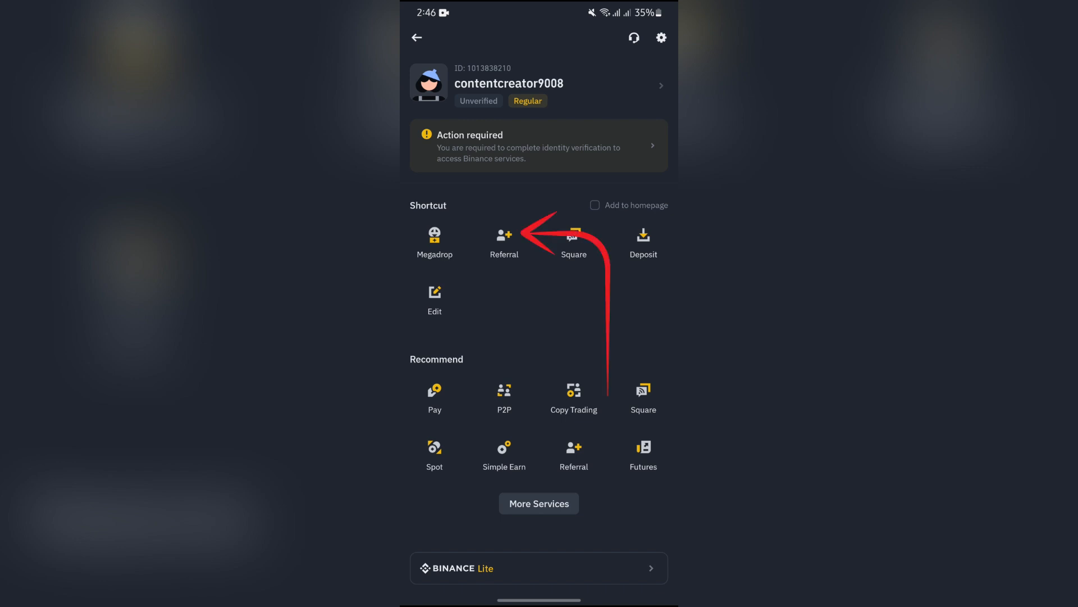
left_click(573, 241)
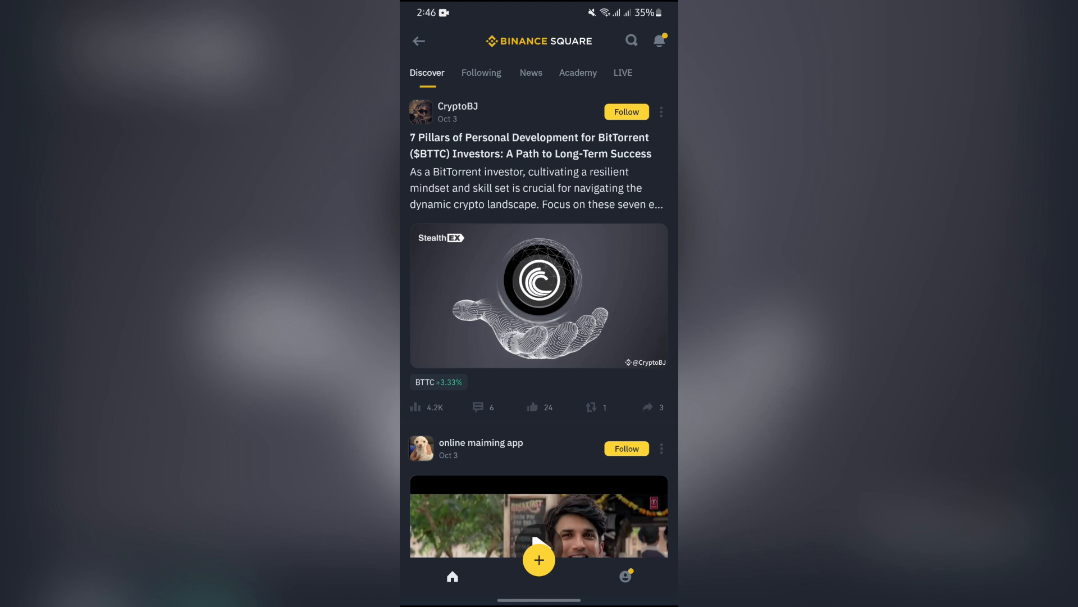
- Switch Binance Square to the Following feed of creators you follow
left_click(481, 73)
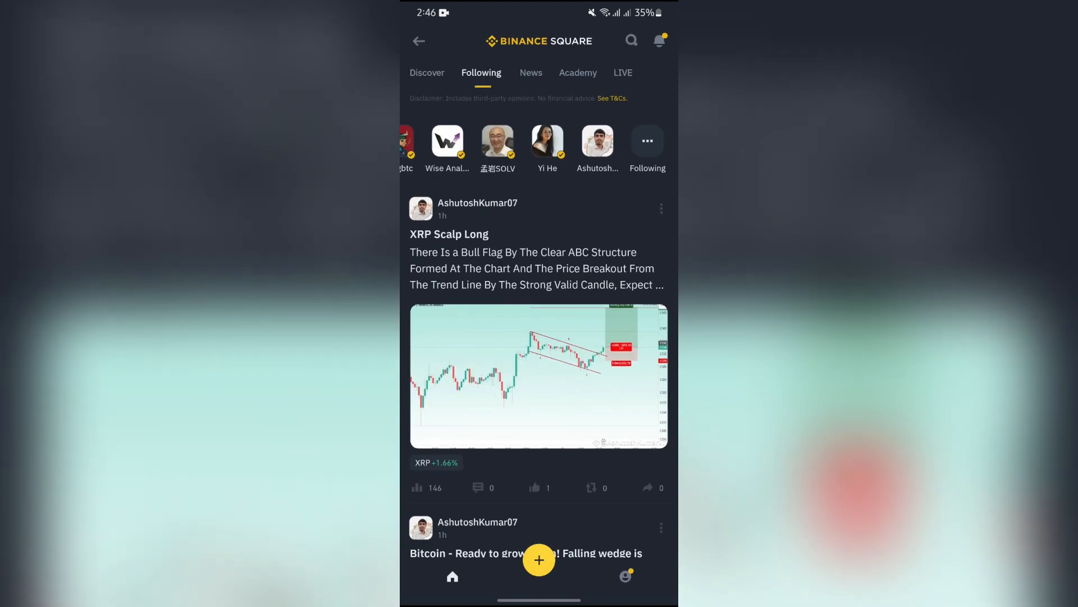
- View your Square profile's empty Followers list, then return to the Android home screen
left_click(625, 576)
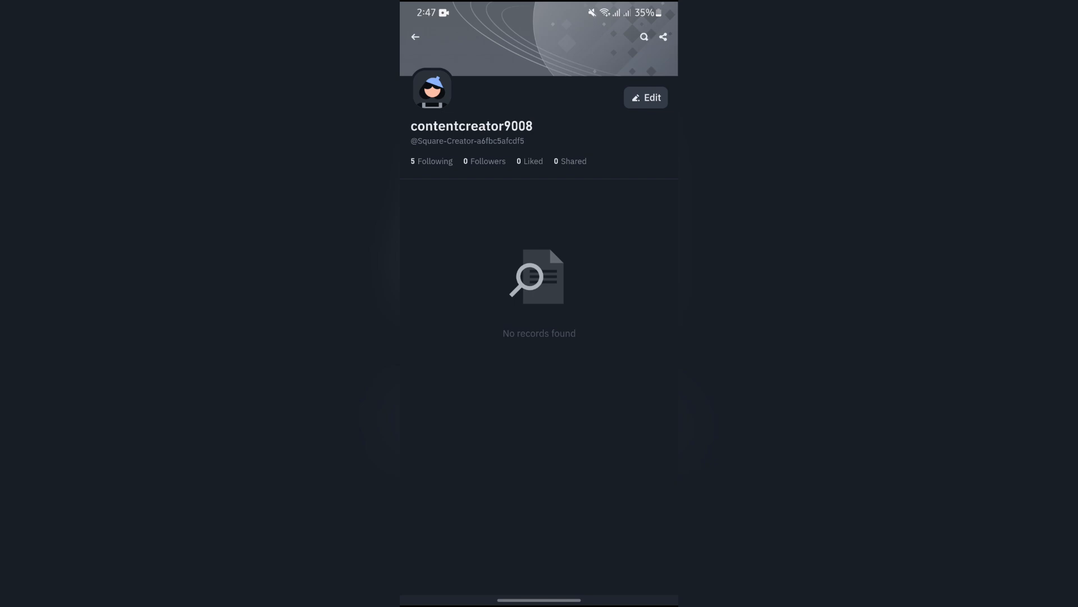
left_click(484, 162)
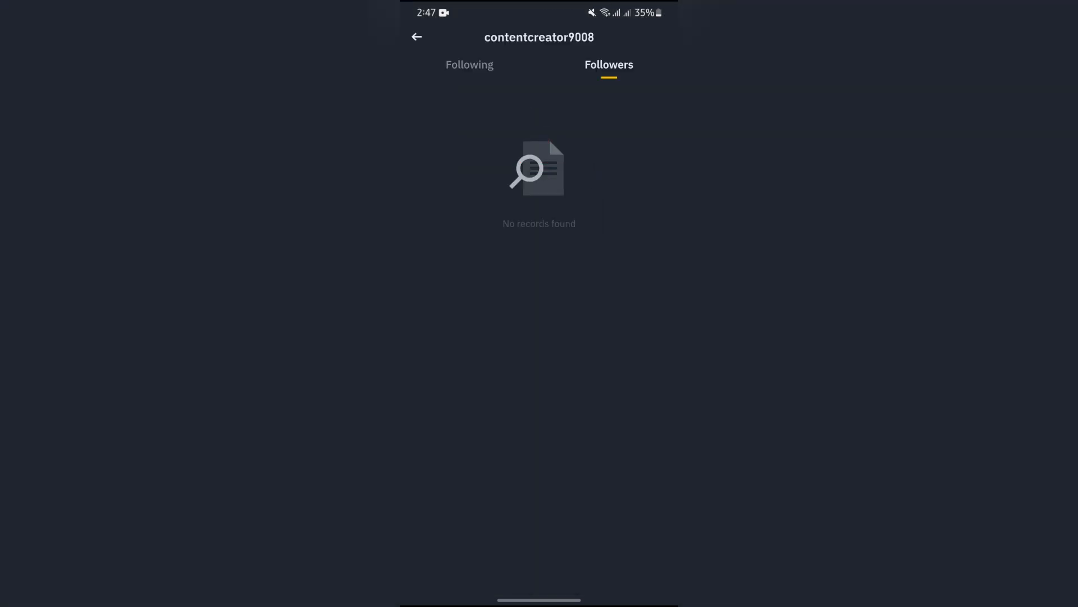
key("home")
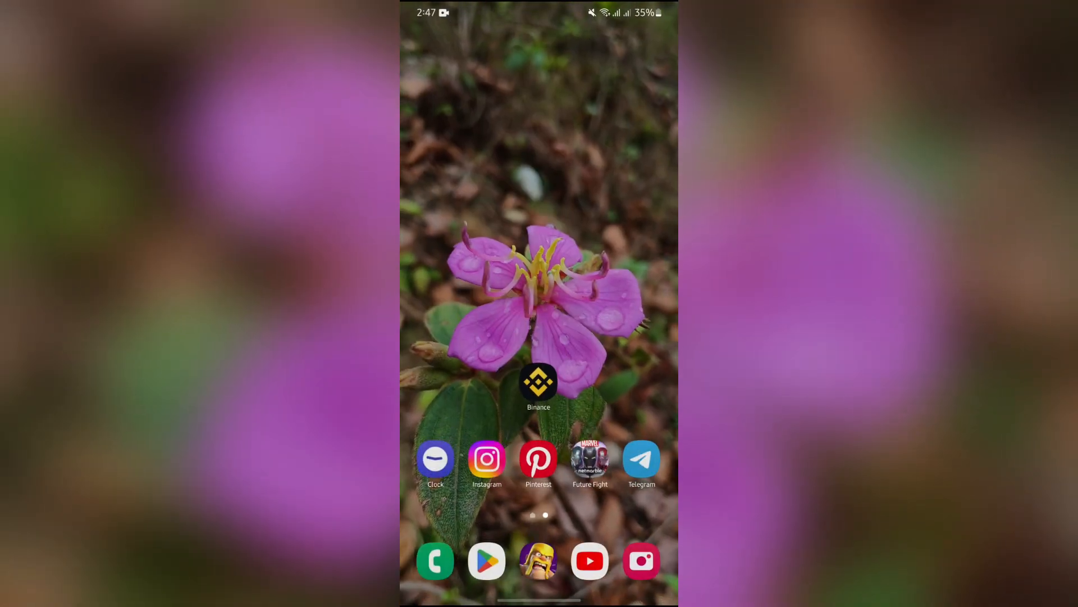